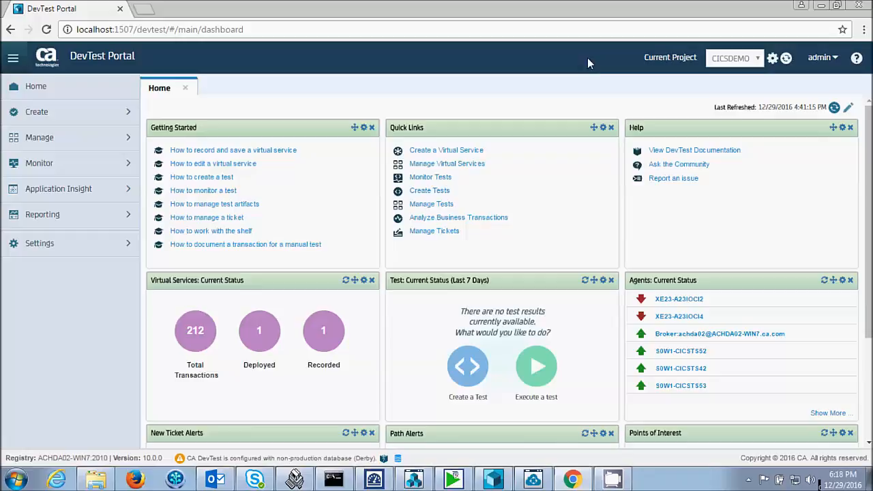
mouse_move(538, 153)
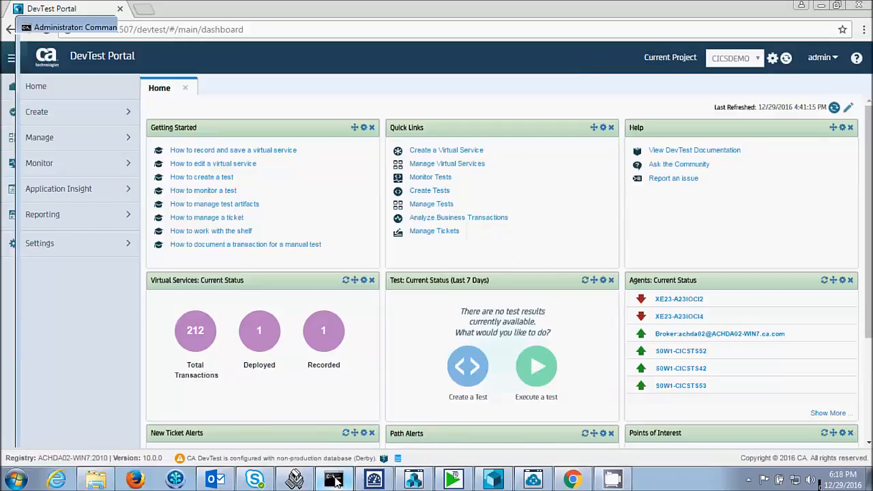
Navigate via Manage > Virtual Services and load the DEMOGETB virtual service.
left_click(333, 477)
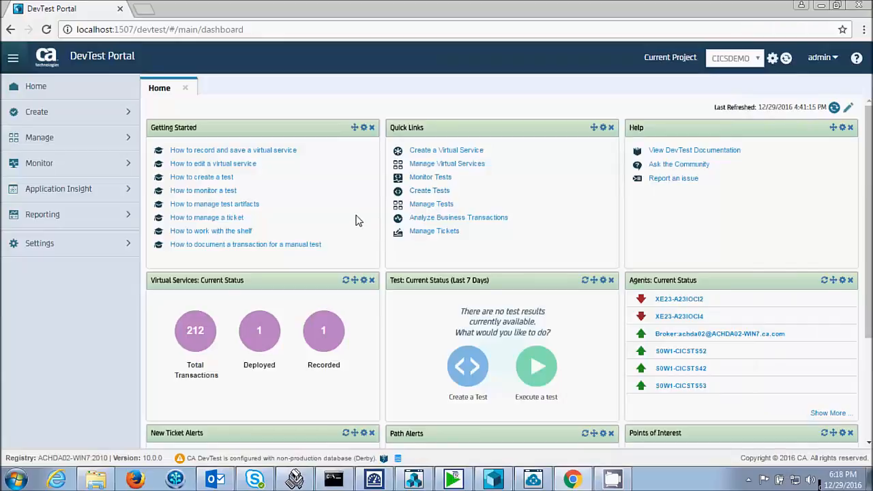
mouse_move(145, 175)
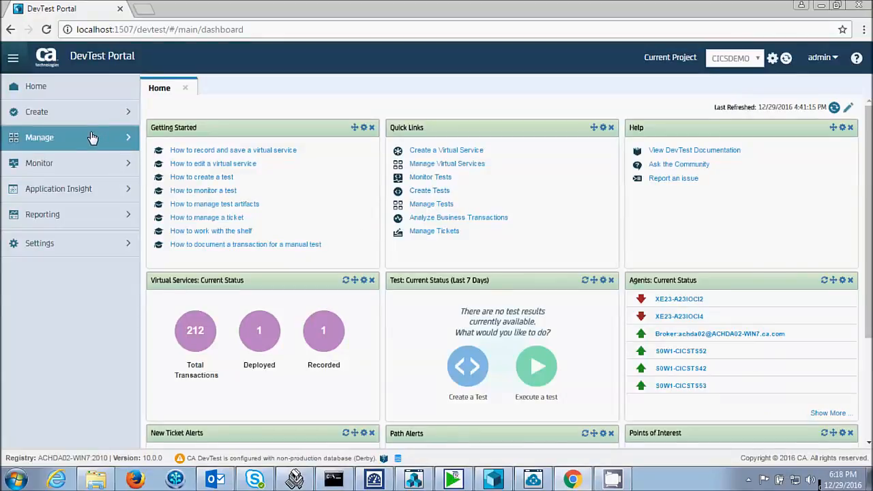
left_click(38, 136)
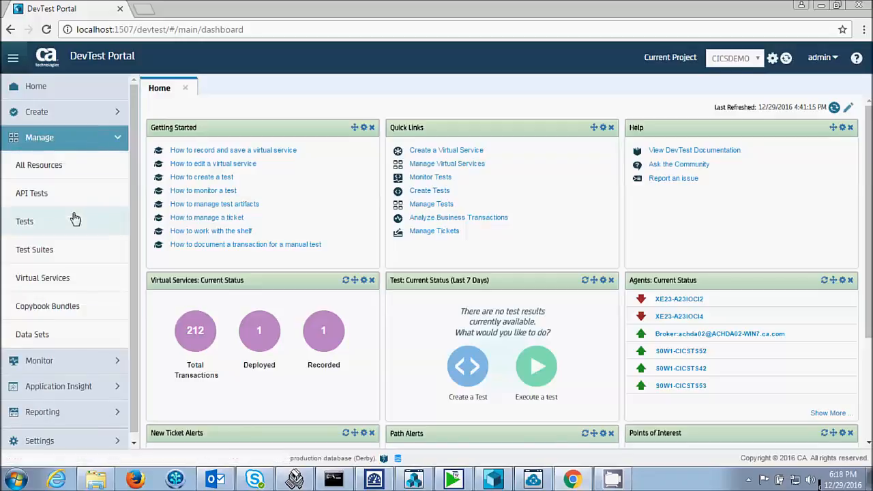
left_click(43, 278)
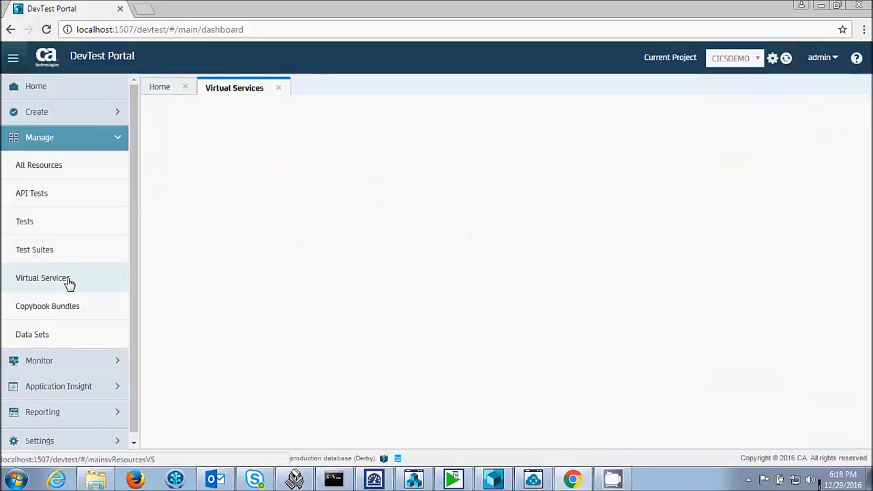
left_click(42, 279)
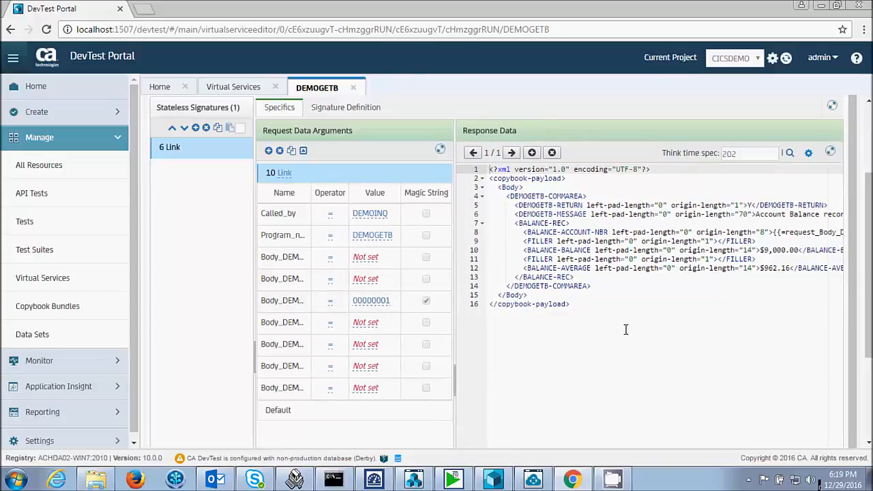
mouse_move(797, 266)
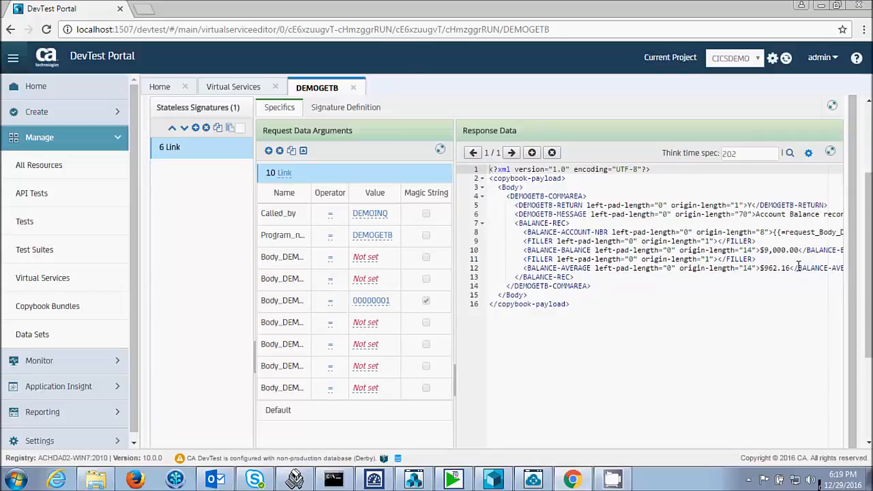
Inspect the account balance in the response and show the Default request data.
double_click(775, 250)
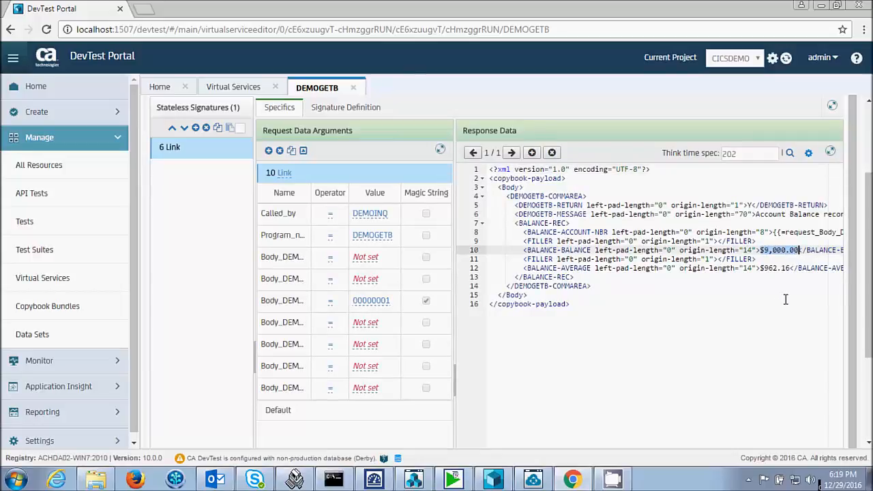
mouse_move(747, 226)
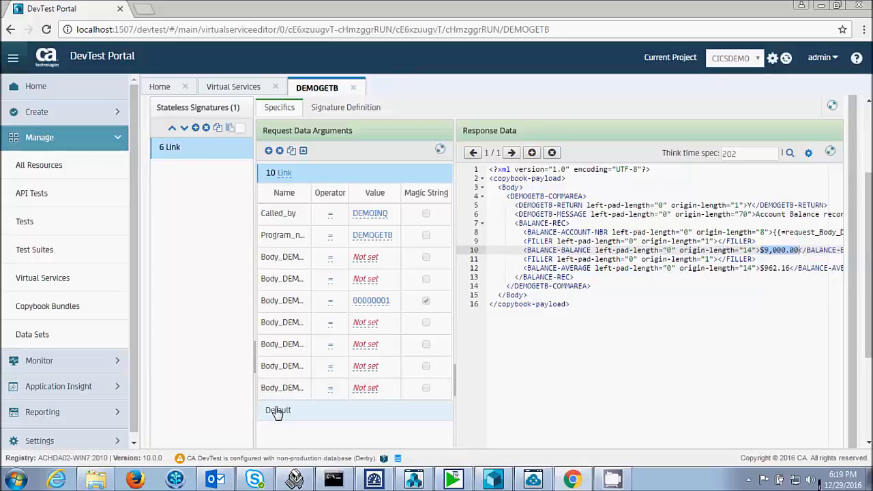
left_click(278, 409)
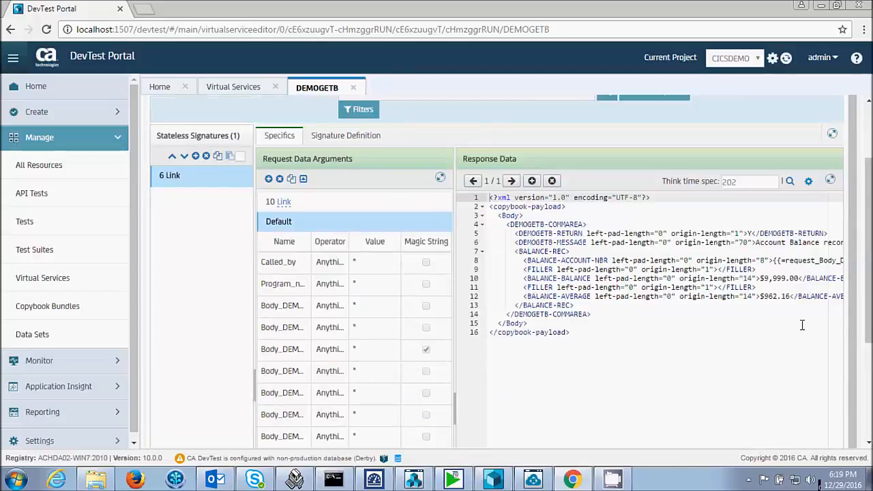
mouse_move(782, 283)
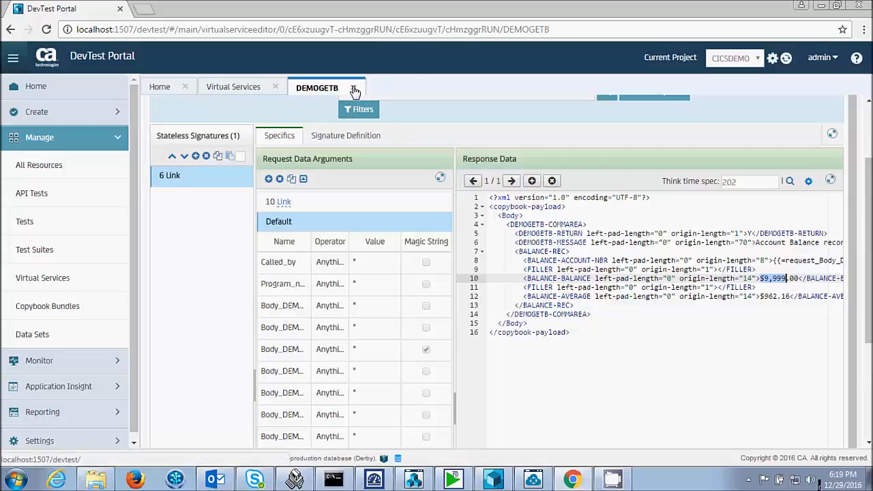
Close the DEMOGETB editor, returning to the virtual services list.
left_click(231, 87)
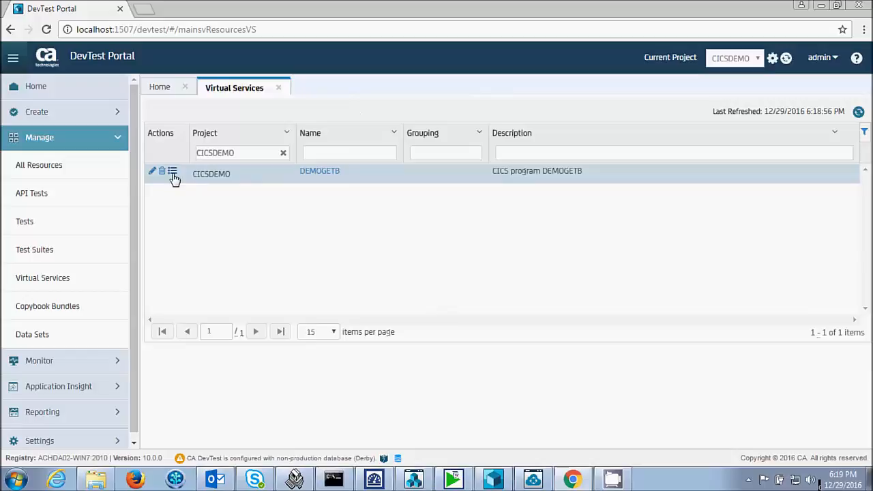
Deploy DEMOGETB to the VSE server from its actions menu and collapse Manage.
left_click(172, 172)
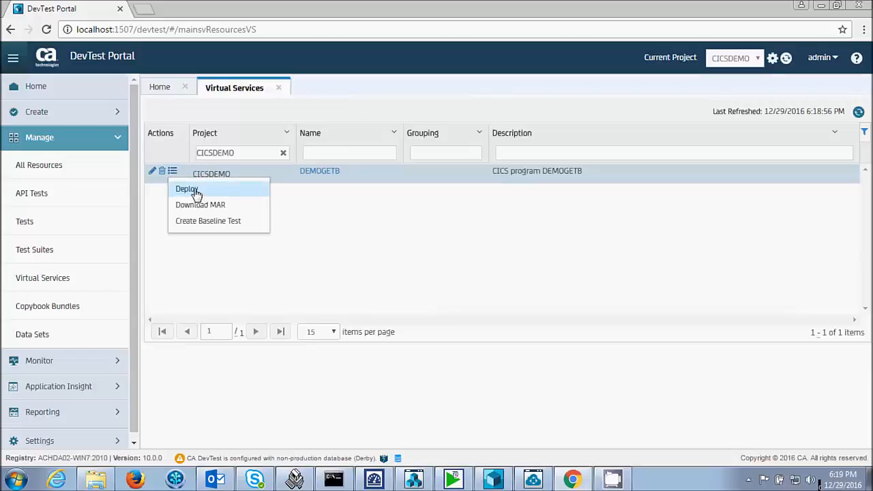
left_click(185, 188)
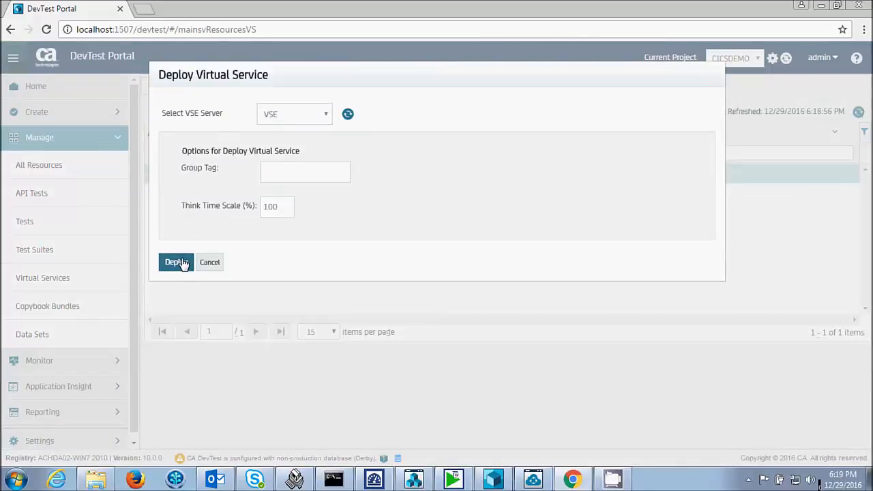
left_click(176, 261)
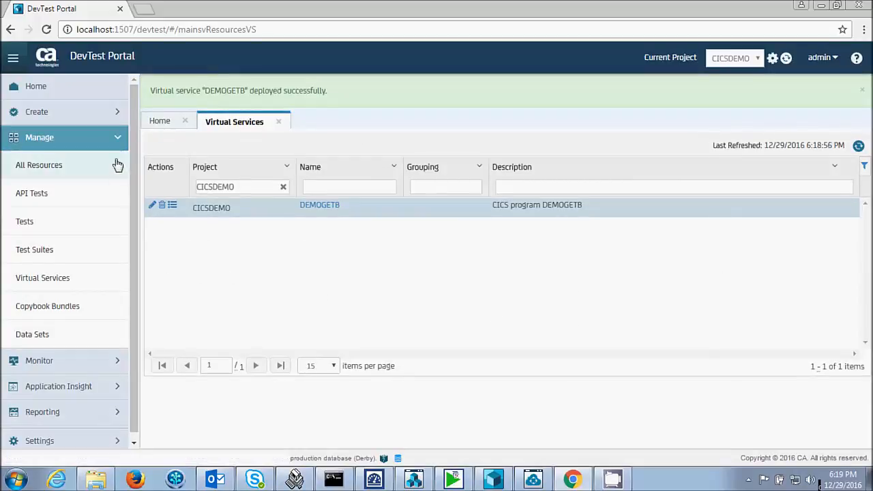
left_click(38, 137)
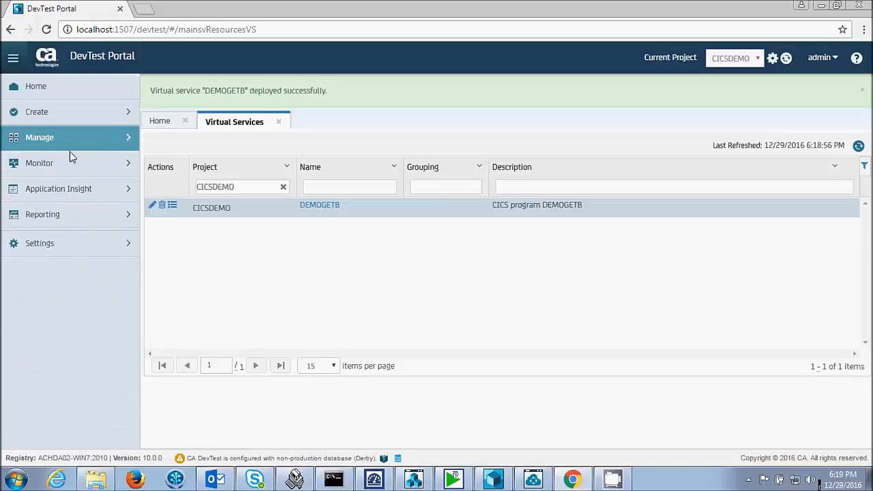
Show the VSE dashboard with DEMOGETB running, then bring up Command Prompt.
left_click(38, 164)
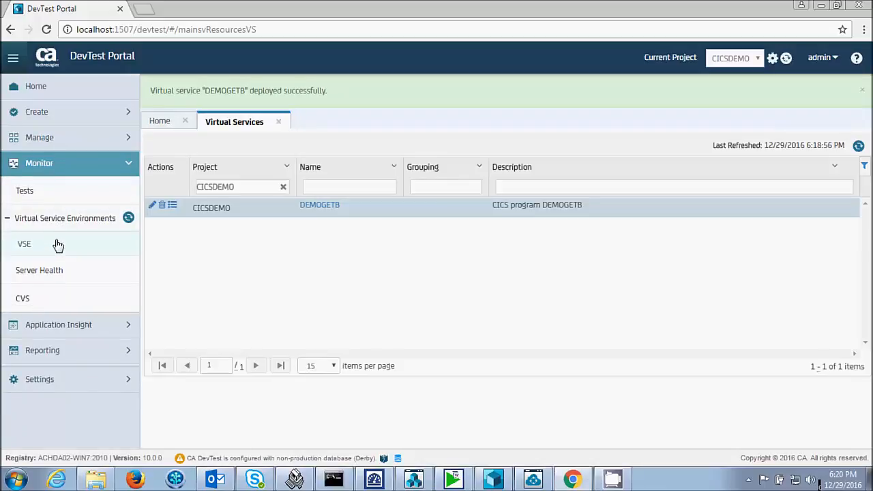
mouse_move(88, 256)
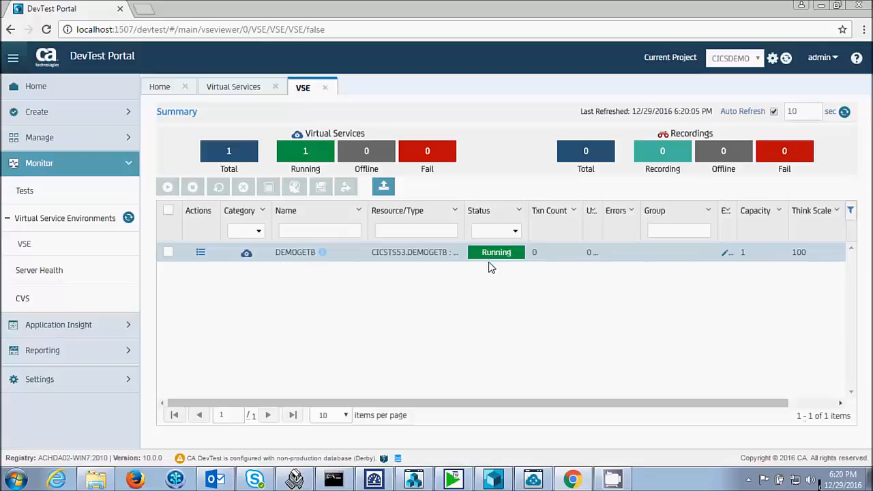
mouse_move(531, 273)
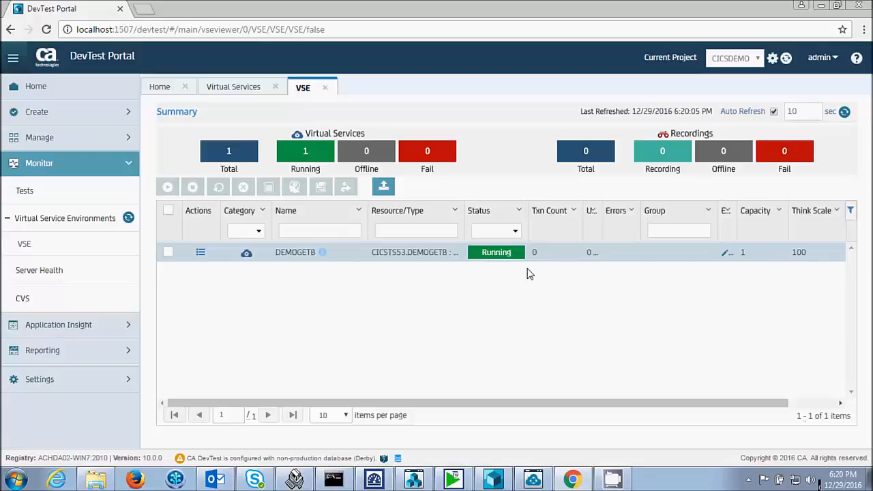
left_click(333, 479)
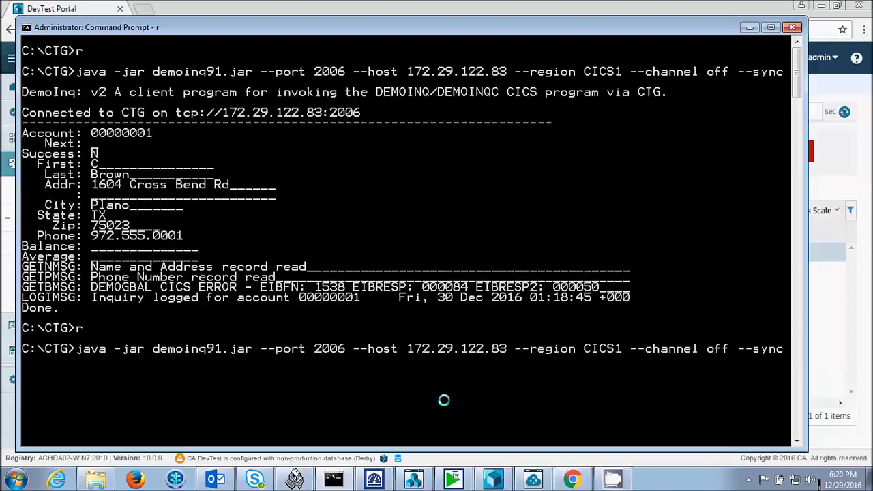
Rerun the demoinq91.jar CTG inquiry, returning account 00000001 with a $9,000.00 balance.
key("enter")
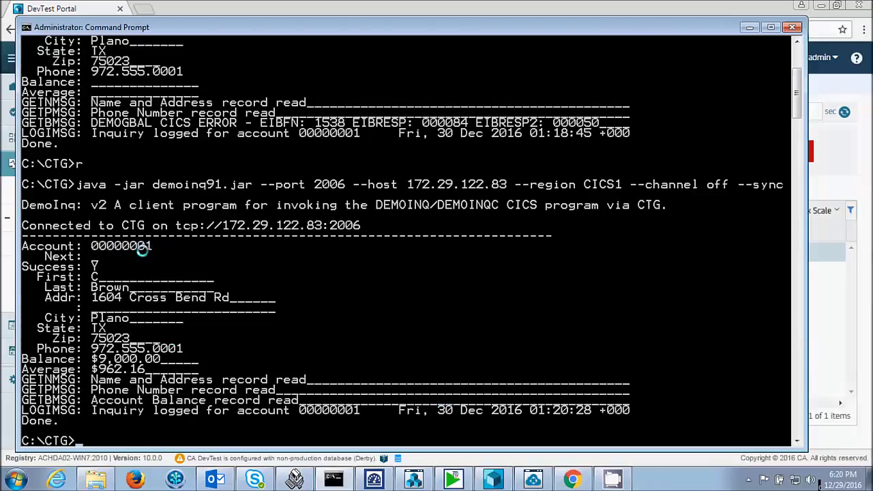
mouse_move(156, 360)
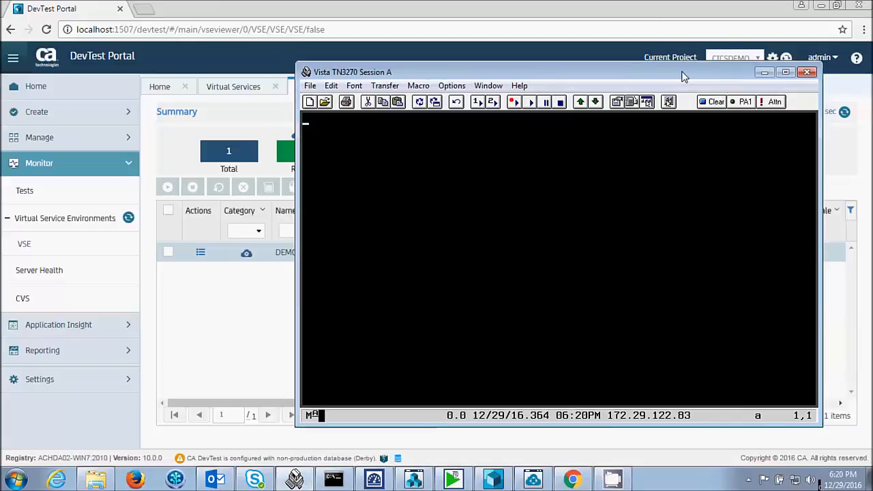
Run the DEM3 account inquiry transaction and page to account 00000005.
type("dem3")
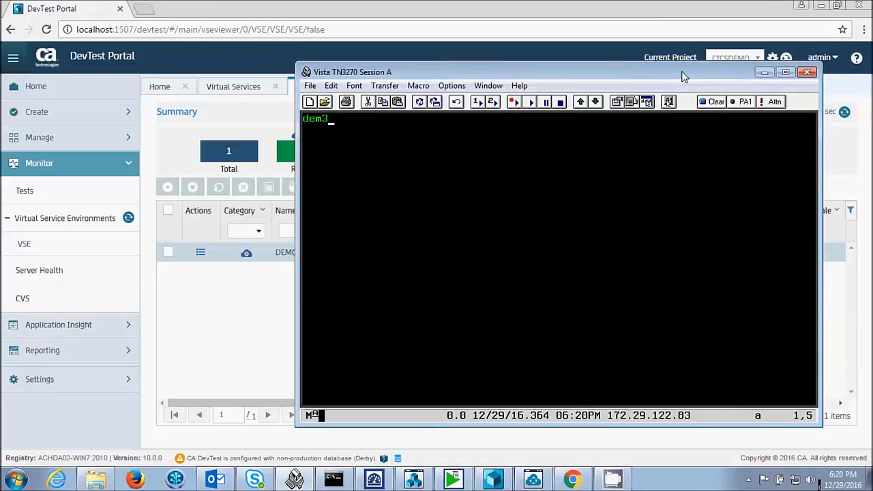
key("enter")
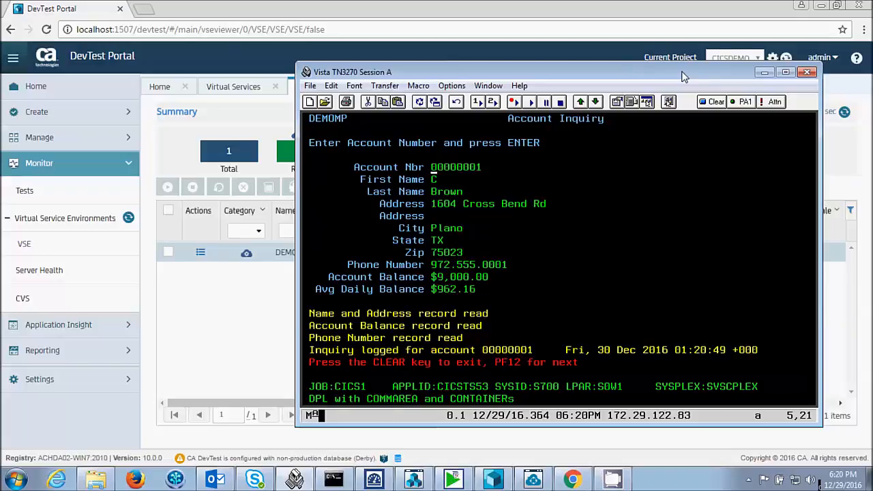
mouse_move(486, 169)
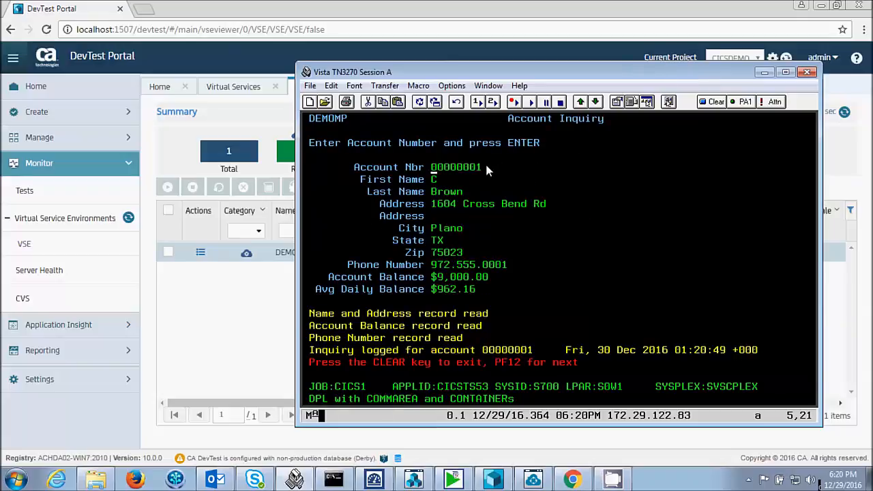
mouse_move(640, 285)
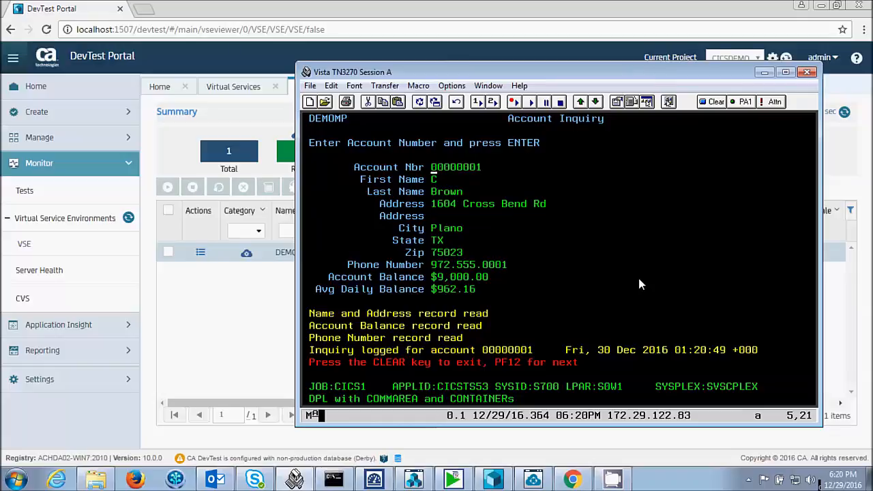
type("00000005")
key("Enter")
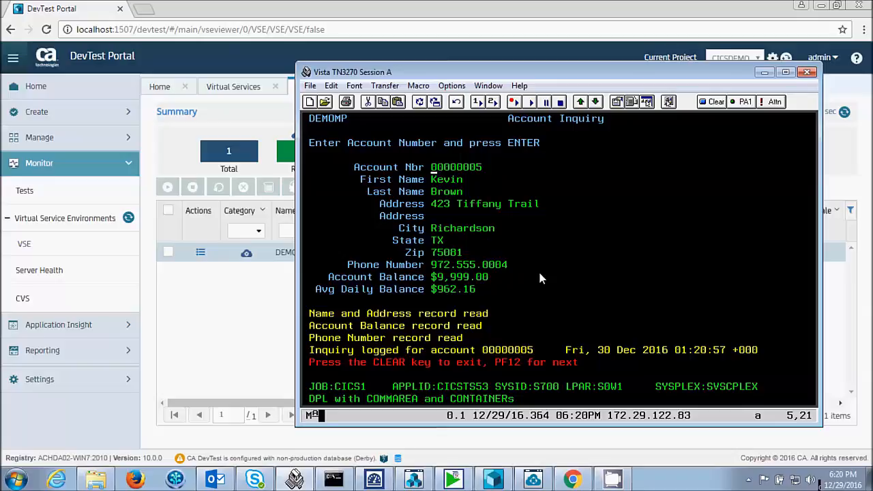
mouse_move(575, 277)
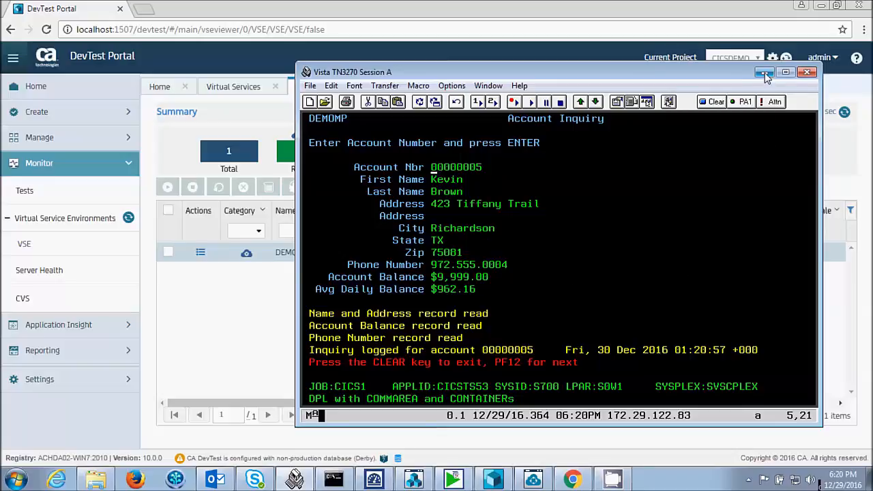
Return to the portal and stop DEMOGETB from its Actions menu, confirming OK.
left_click(763, 71)
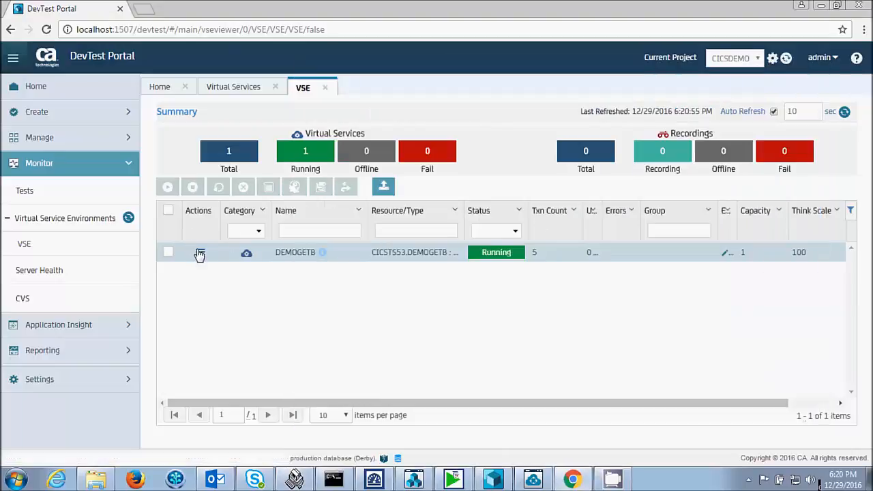
left_click(199, 253)
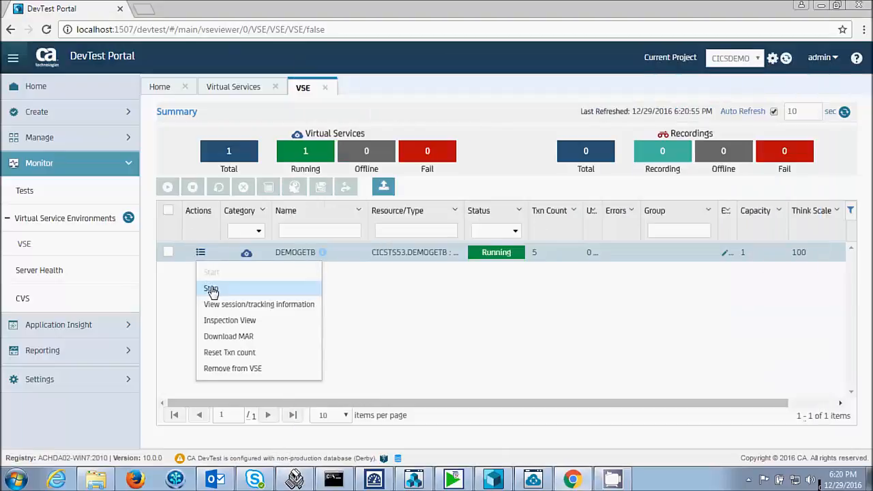
left_click(212, 288)
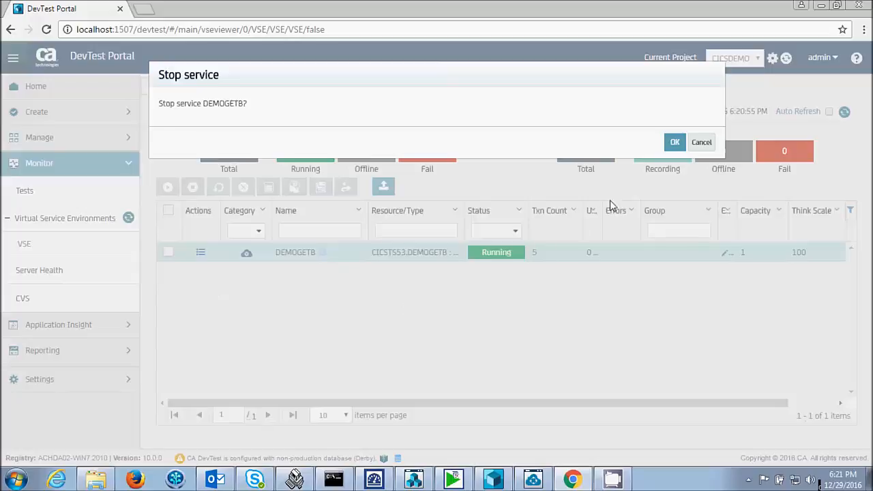
left_click(701, 142)
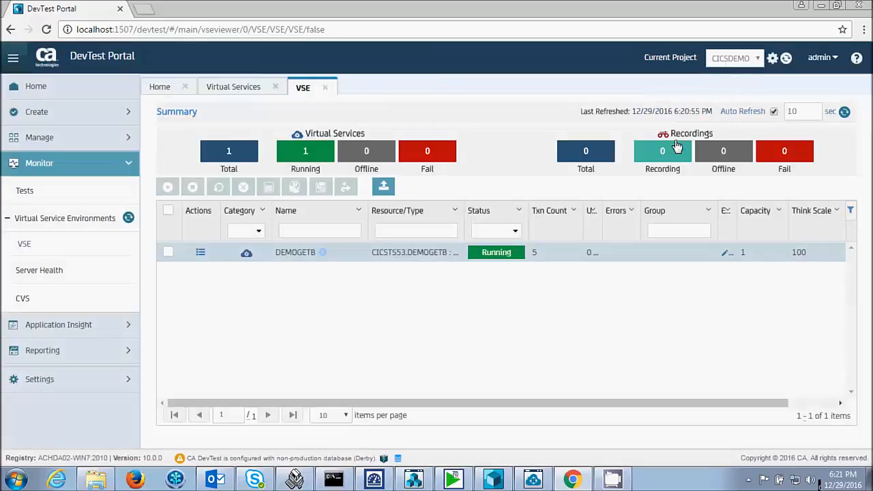